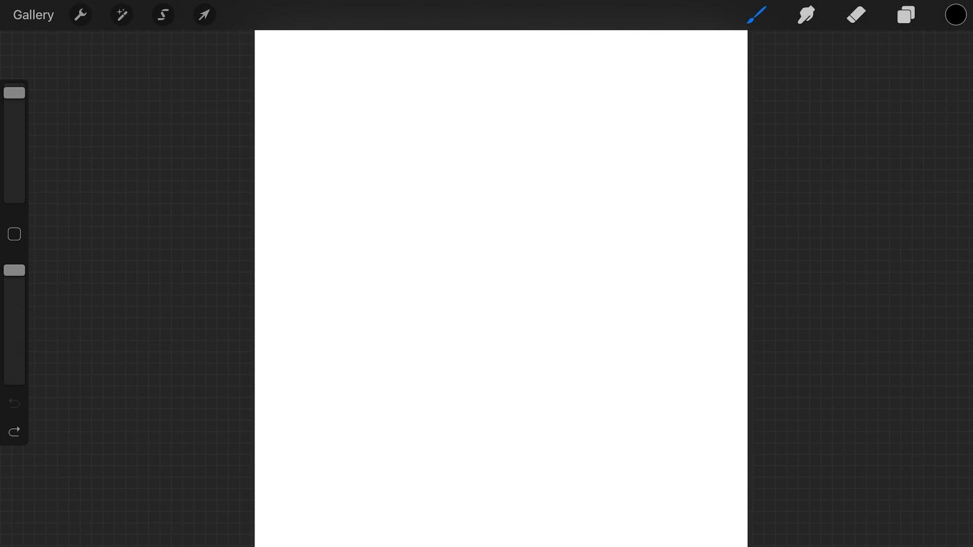
# Bring up the active brush's settings editor with its stroke properties and drawing pad.
pyautogui.click(755, 13)
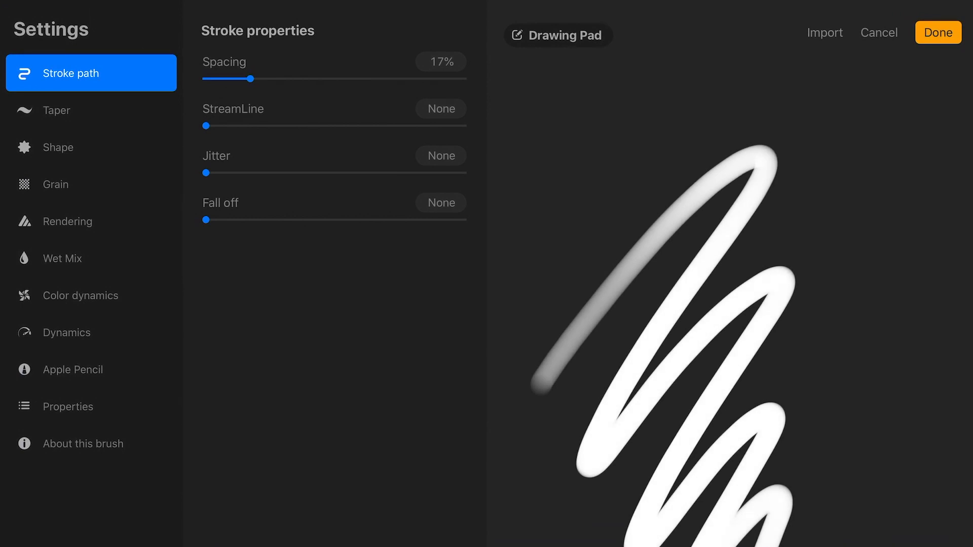
# Start Import to show the iPad's Procreate folder of brush files.
pyautogui.click(823, 31)
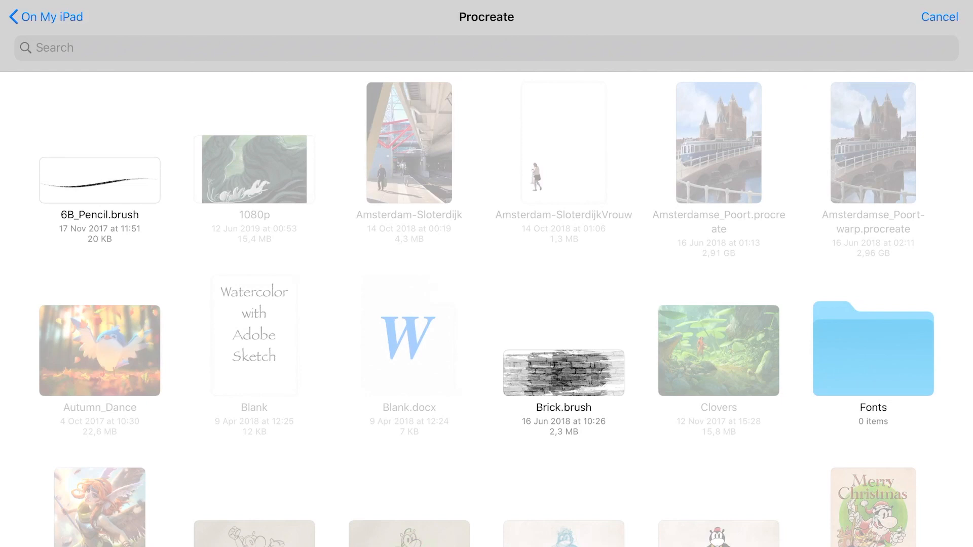
# Scroll the Procreate folder down to reach and import Iris_NIMA.abr.
pyautogui.scroll(-3)
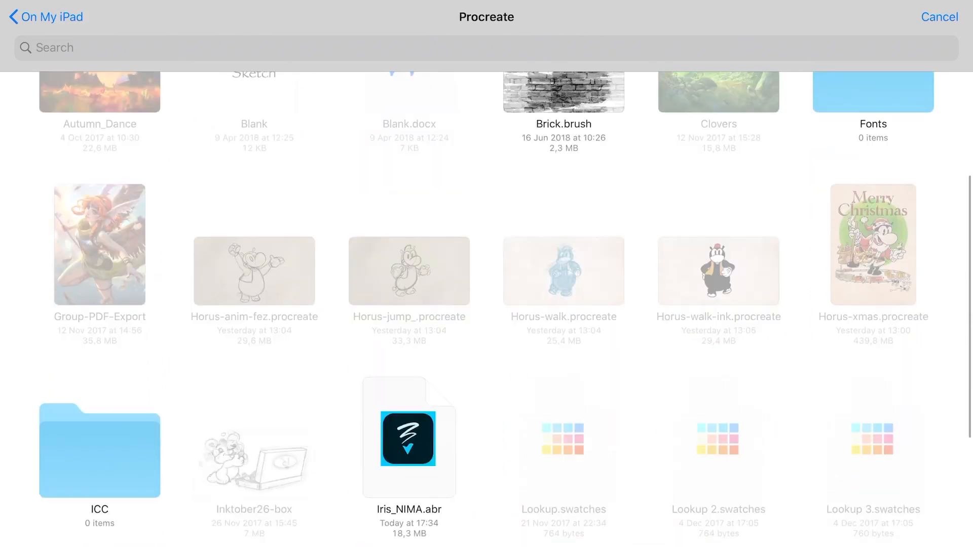
pyautogui.scroll(-3)
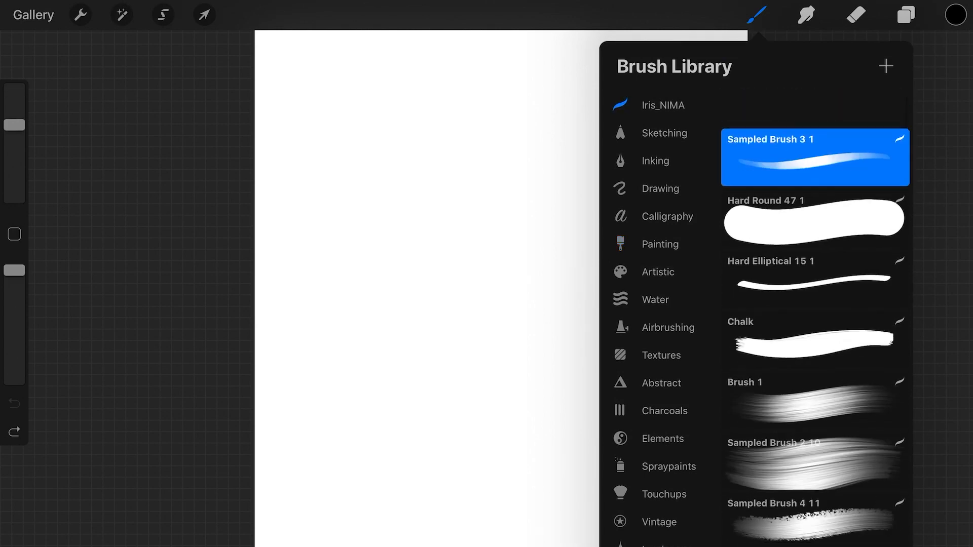
# Scroll through the Iris_NIMA set's brush list, revealing leaves, thorns and skulls brushes.
pyautogui.scroll(-3)
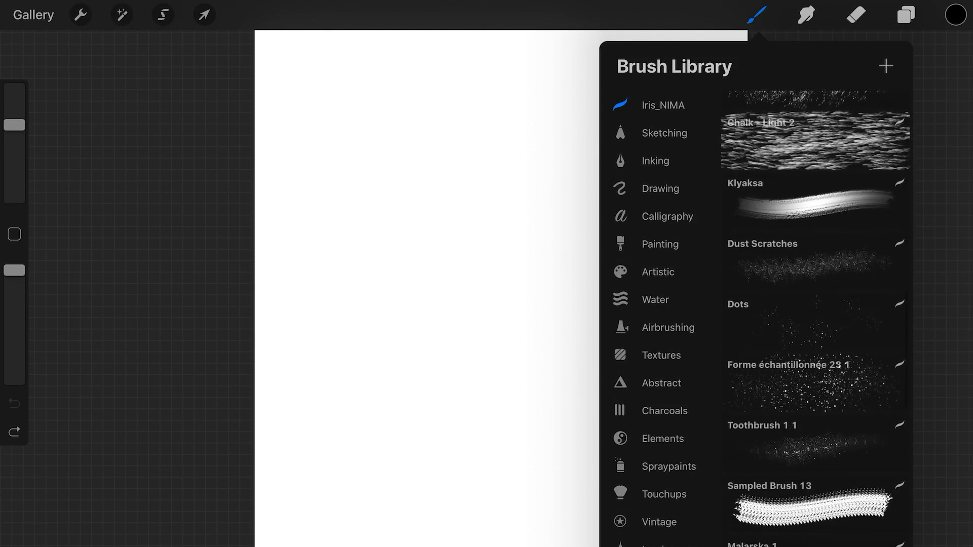
pyautogui.scroll(-3)
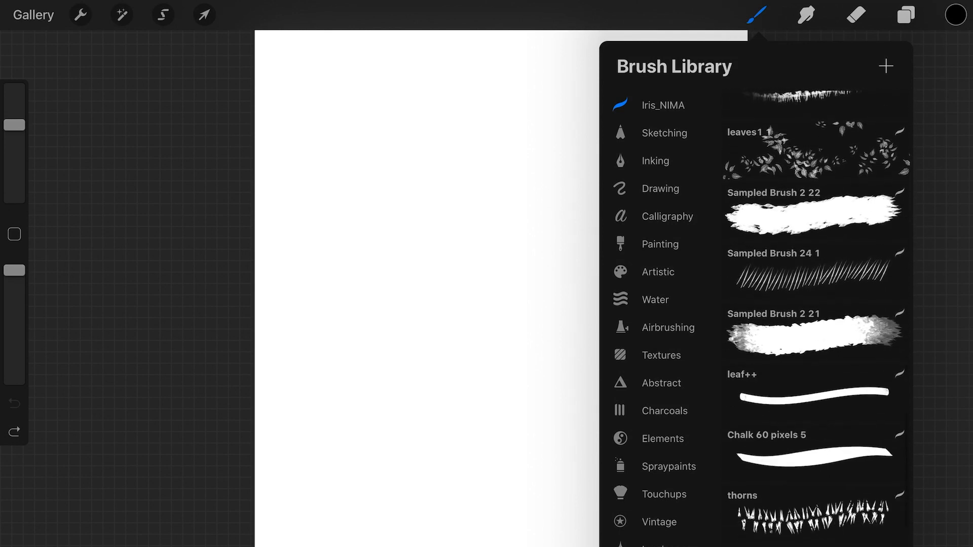
pyautogui.scroll(-3)
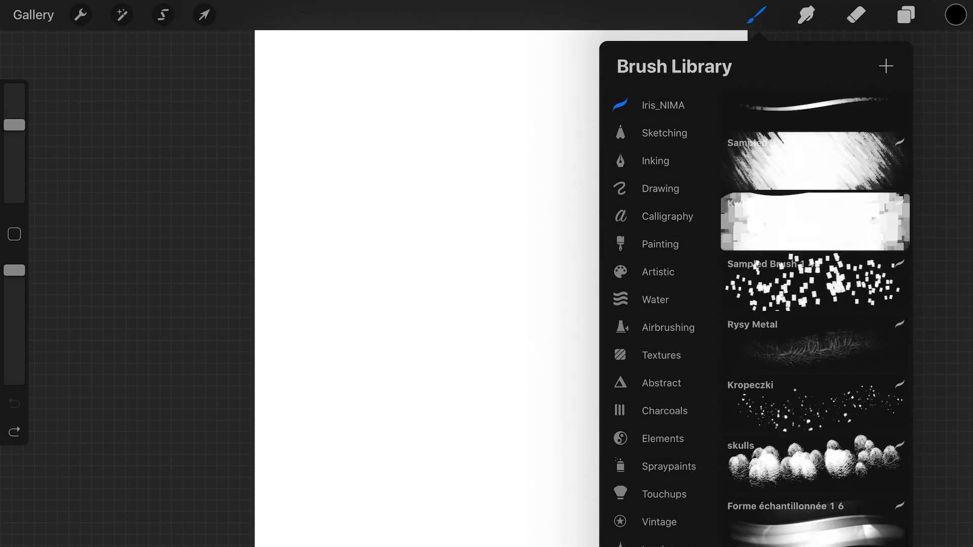